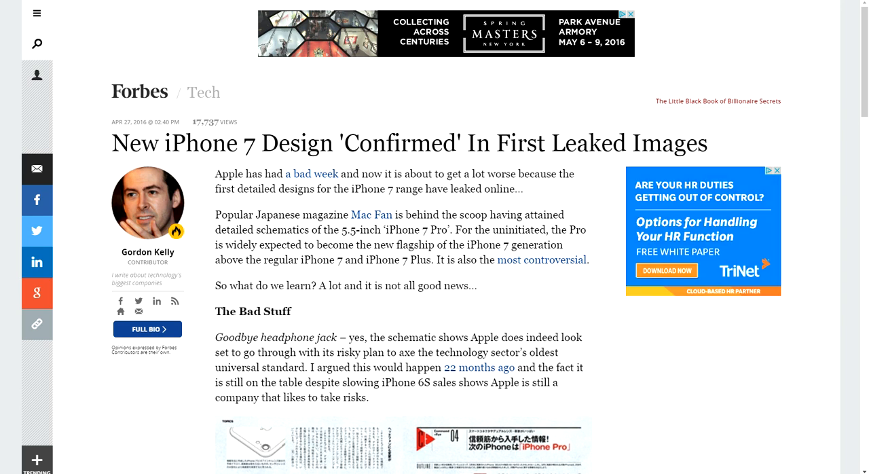
# Scroll The Week article and open its iPhone 7 concepts gallery from the lead image.
pyautogui.scroll(-3)
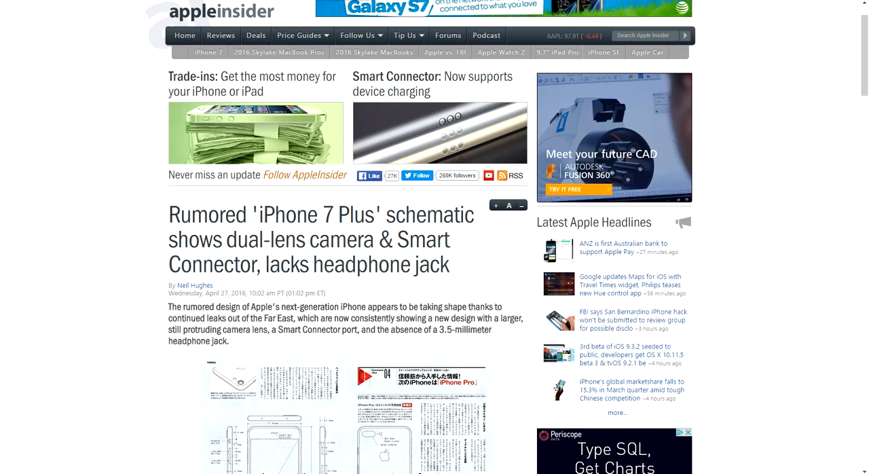
pyautogui.scroll(-3)
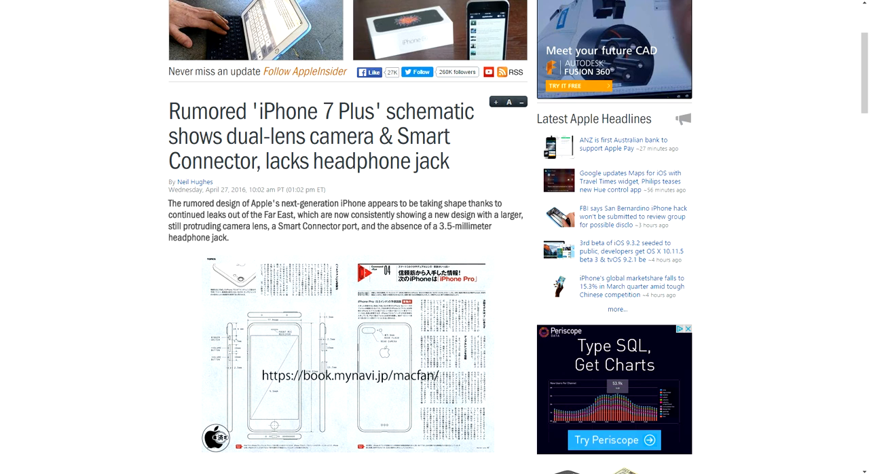
pyautogui.scroll(-3)
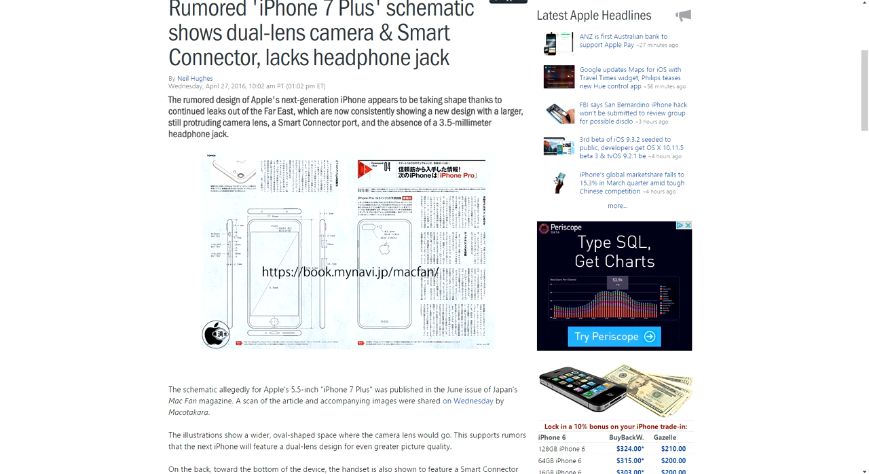
pyautogui.scroll(-3)
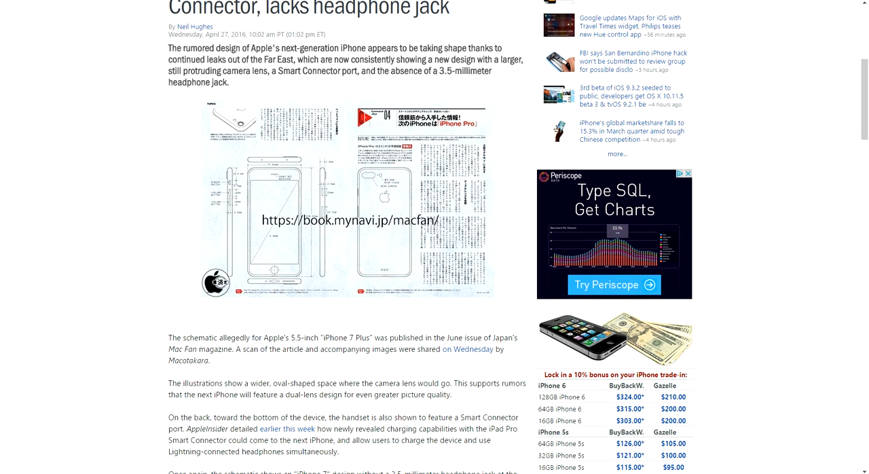
pyautogui.scroll(-3)
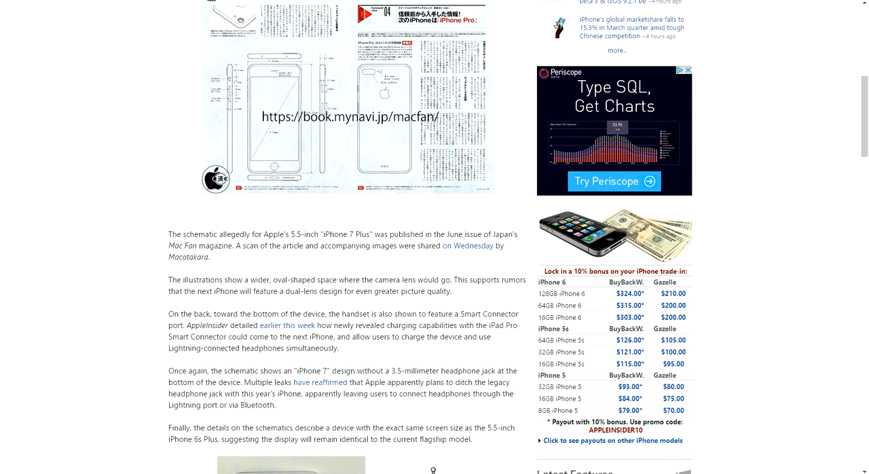
pyautogui.scroll(-3)
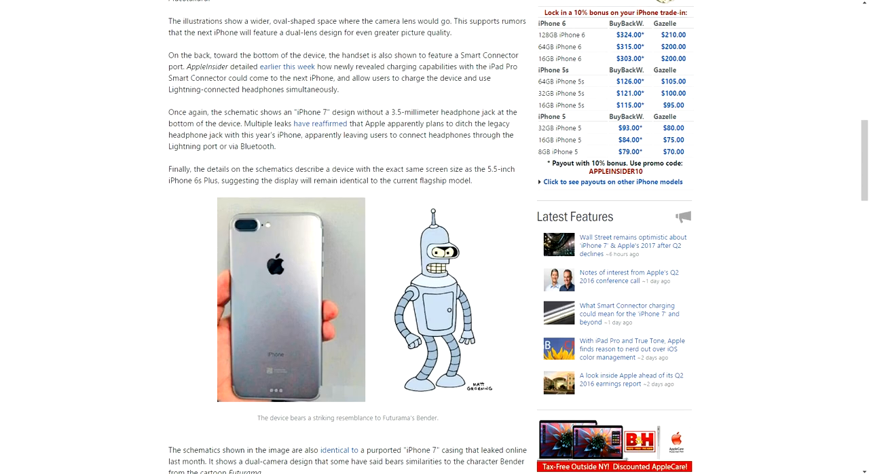
pyautogui.scroll(-3)
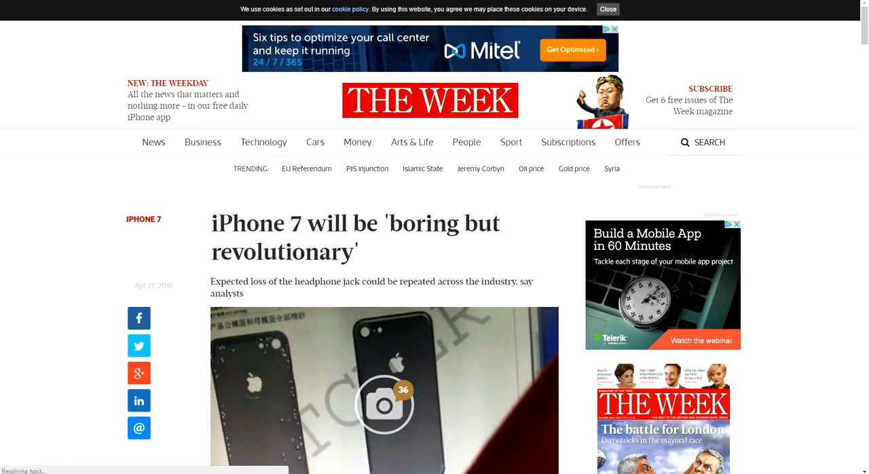
pyautogui.scroll(-3)
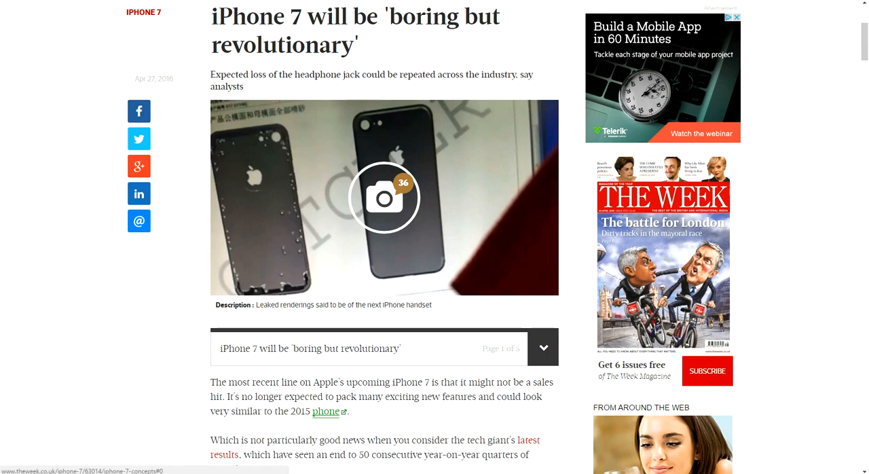
pyautogui.click(384, 198)
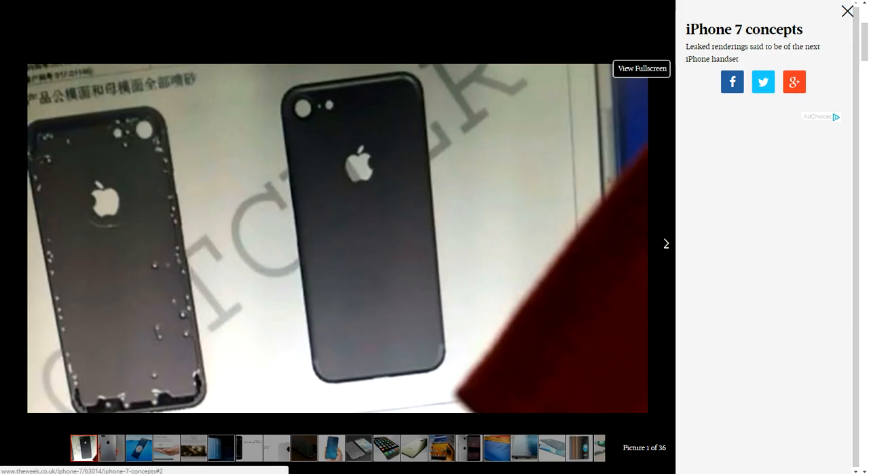
# Page through the concepts, from leaked photo and waterproofing to the 12-megapixel camera concept.
pyautogui.click(665, 243)
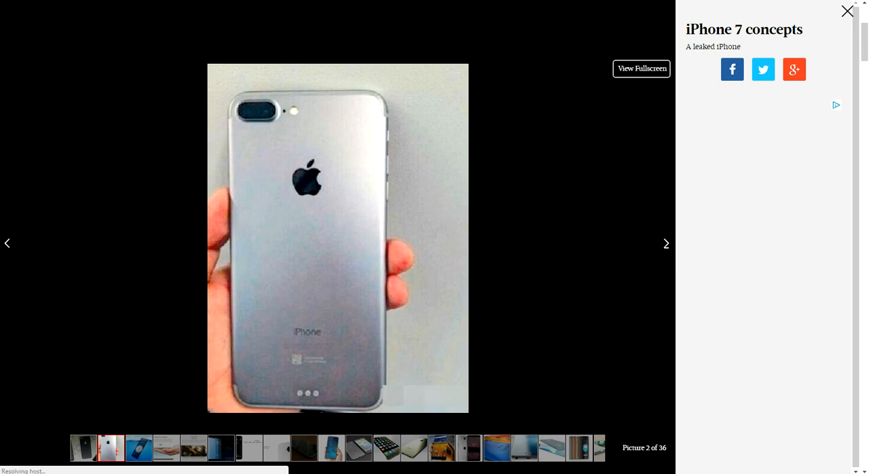
pyautogui.click(665, 243)
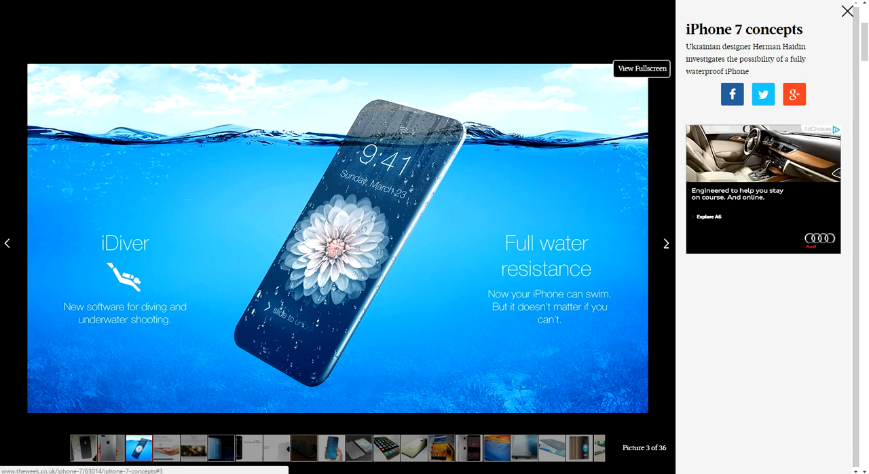
pyautogui.click(665, 243)
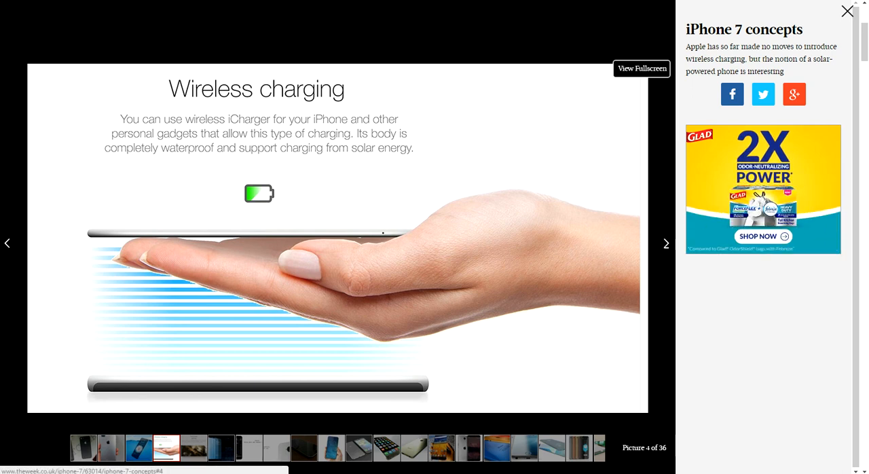
pyautogui.click(666, 243)
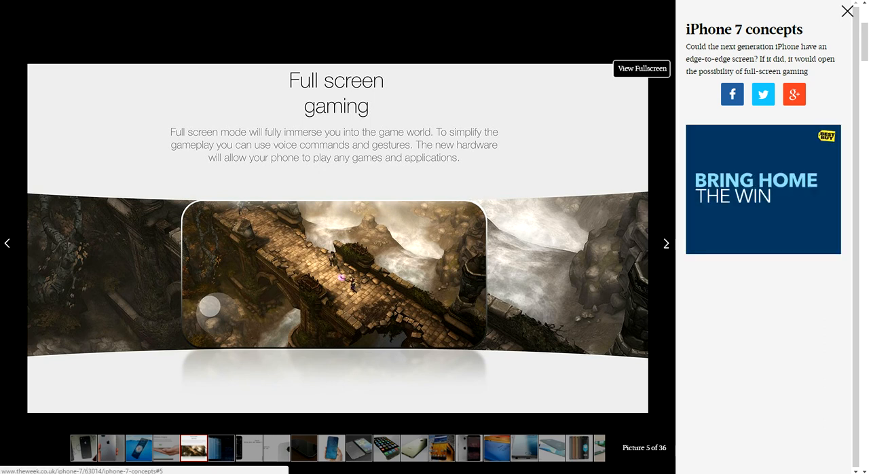
pyautogui.click(665, 243)
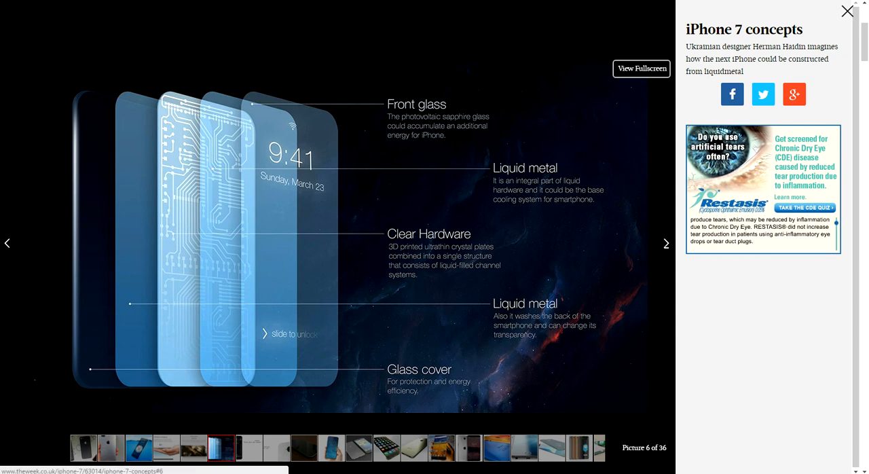
pyautogui.click(666, 244)
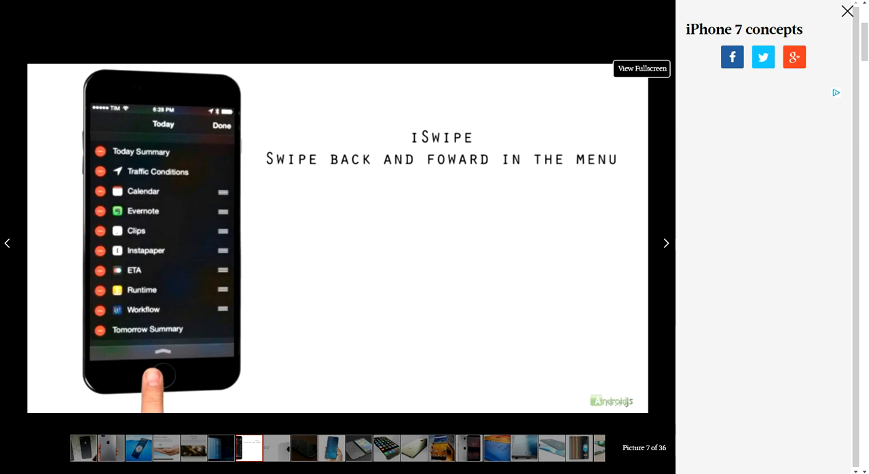
pyautogui.click(666, 244)
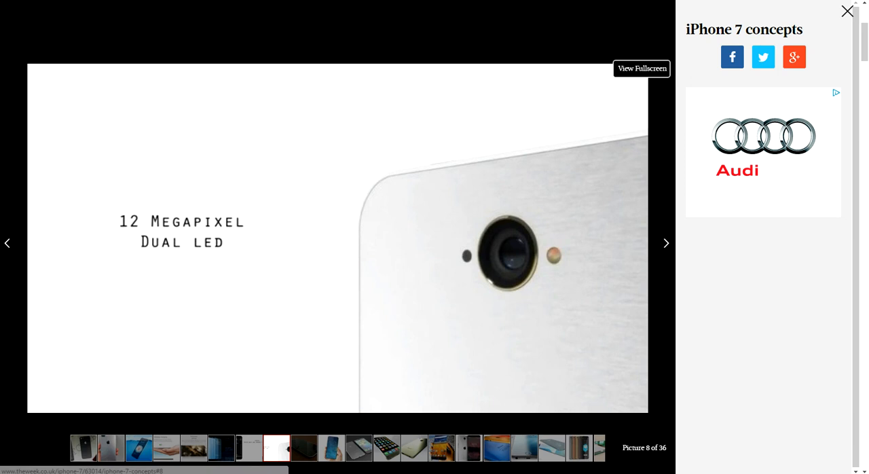
# Page past the no-home-button concept to Joseph Farahi's slim 5.1-inch concept, picture 18.
pyautogui.click(665, 243)
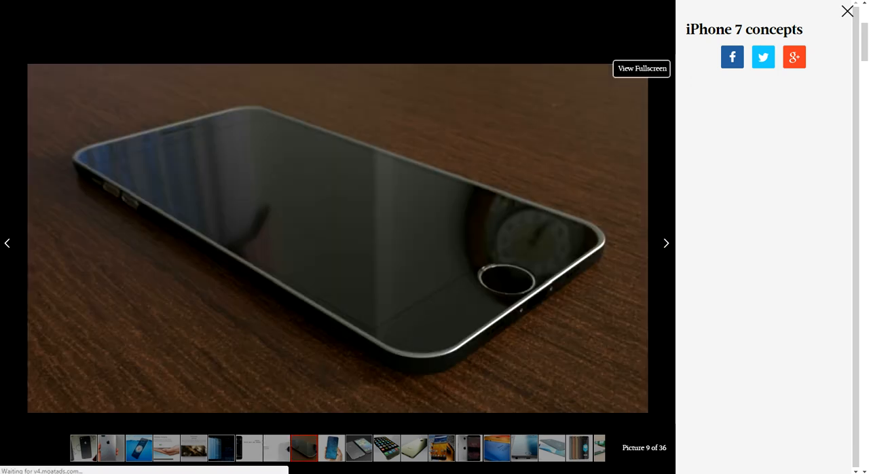
pyautogui.click(666, 243)
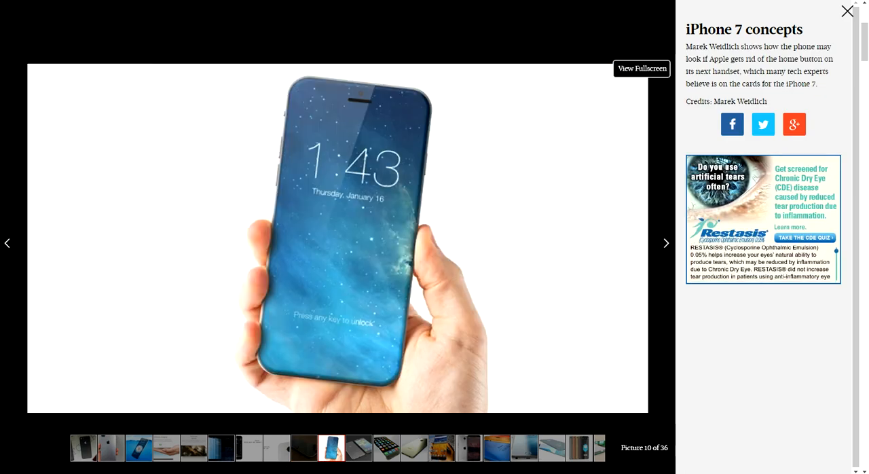
pyautogui.click(666, 243)
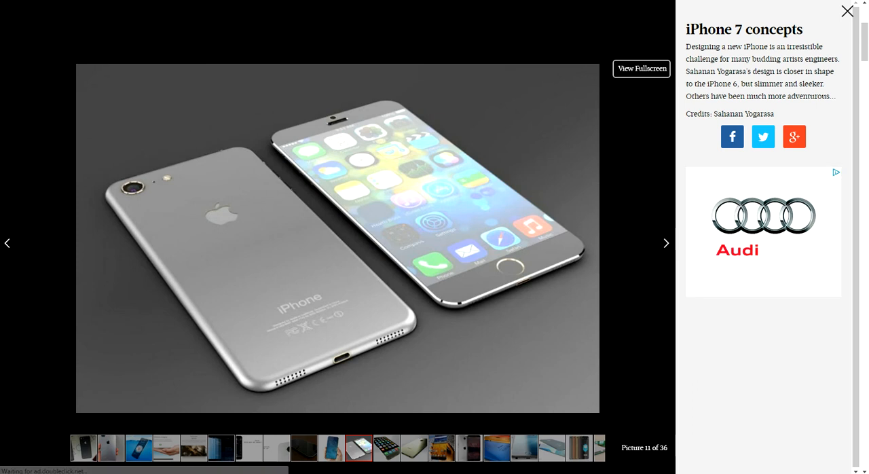
pyautogui.moveTo(523, 245)
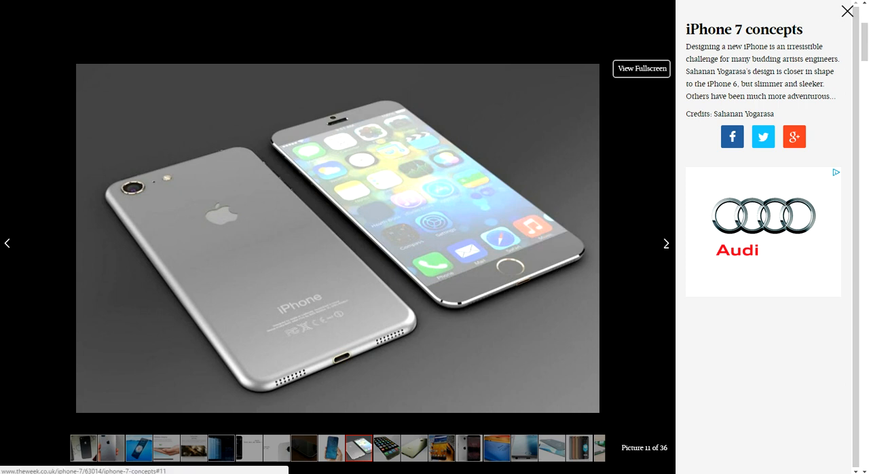
pyautogui.click(666, 243)
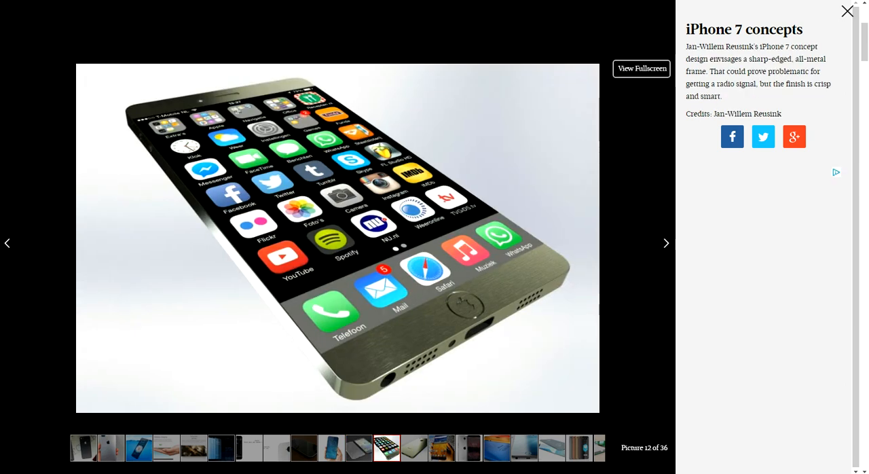
pyautogui.click(665, 243)
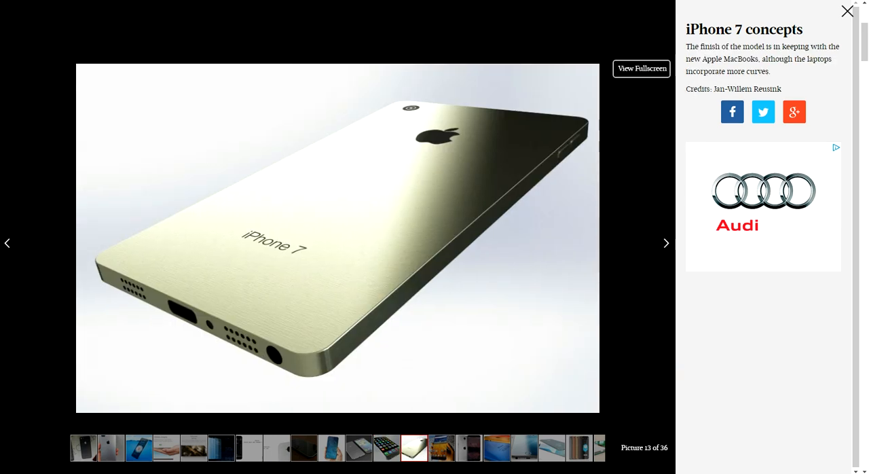
pyautogui.click(666, 243)
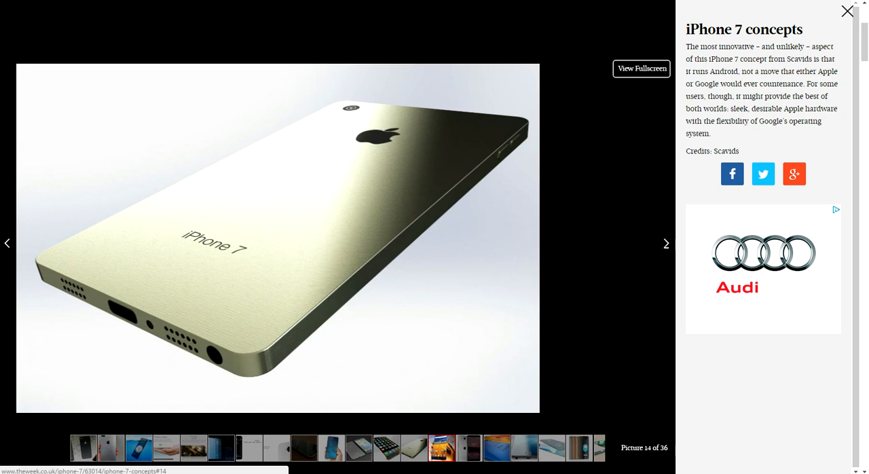
pyautogui.click(666, 243)
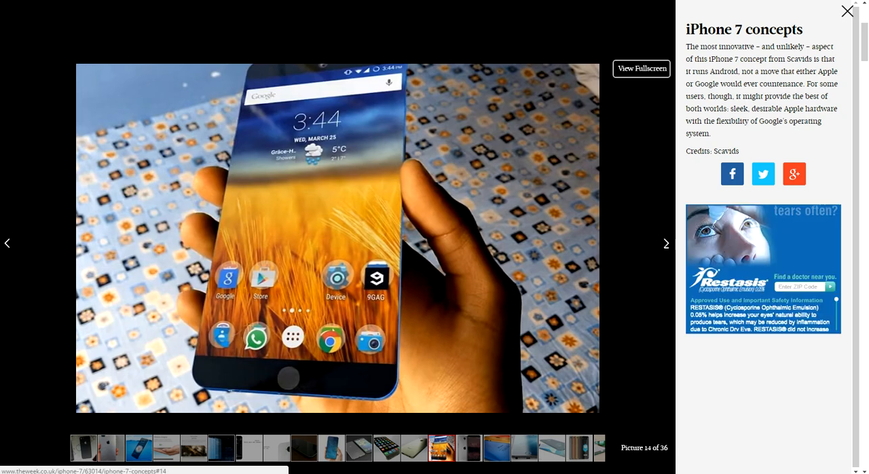
pyautogui.click(665, 243)
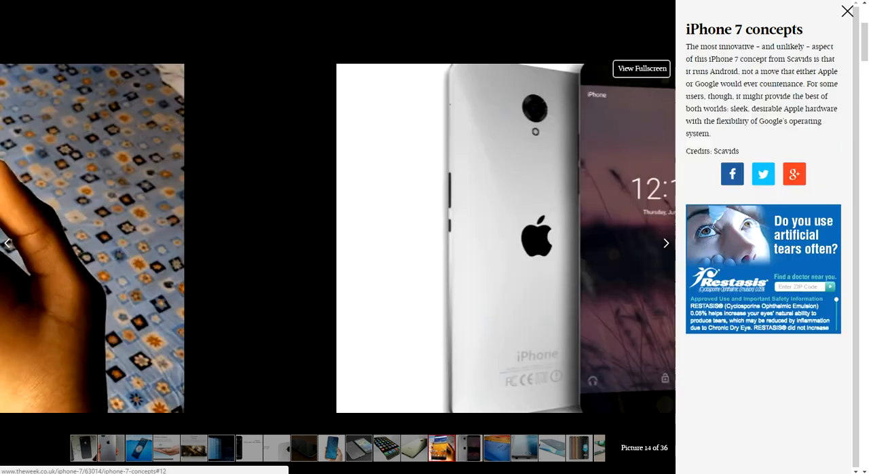
pyautogui.click(666, 243)
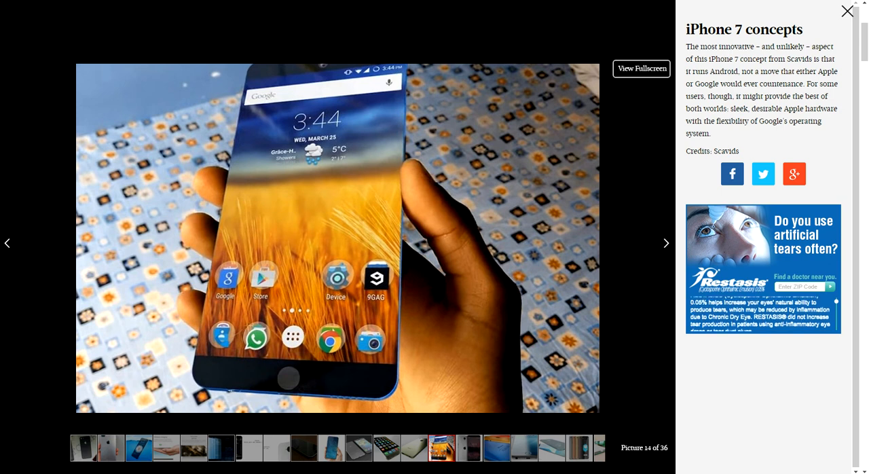
pyautogui.click(666, 243)
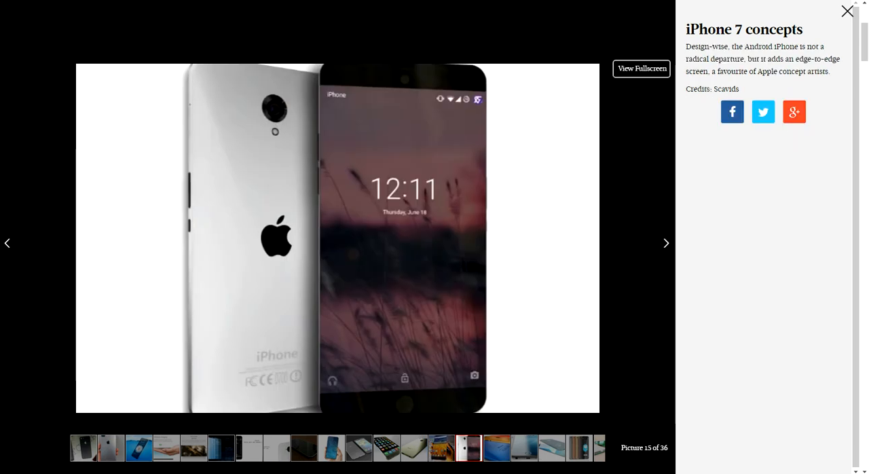
pyautogui.click(666, 243)
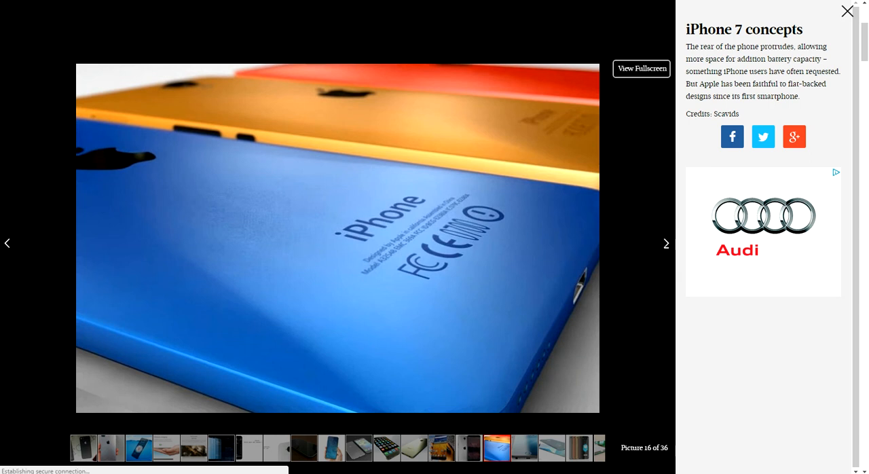
pyautogui.click(665, 243)
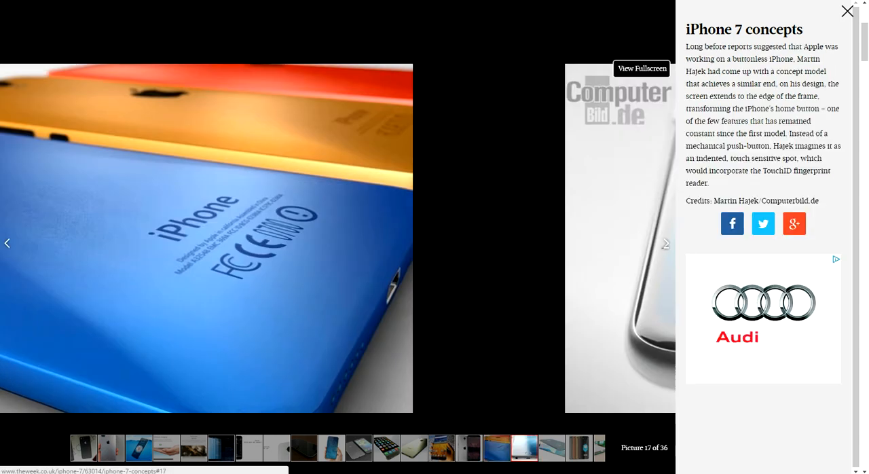
pyautogui.click(665, 243)
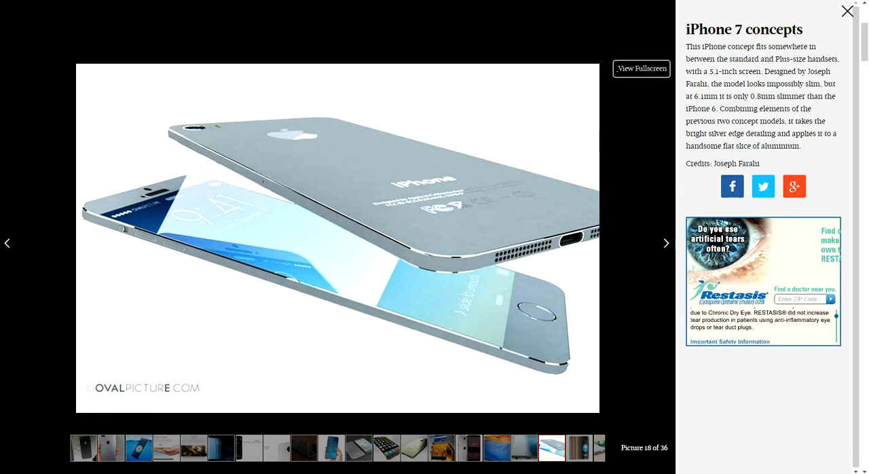
# Close the concepts gallery, dismiss the AdChoices pop-up, and scroll through the article's opening paragraphs.
pyautogui.click(847, 11)
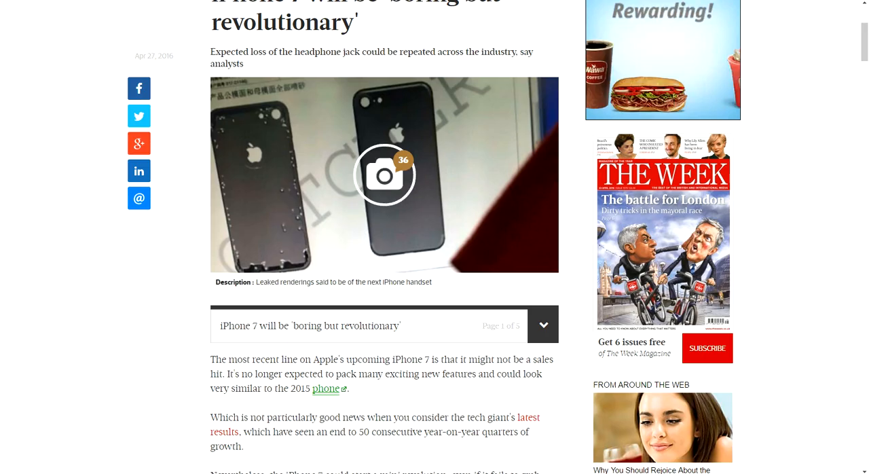
pyautogui.scroll(-3)
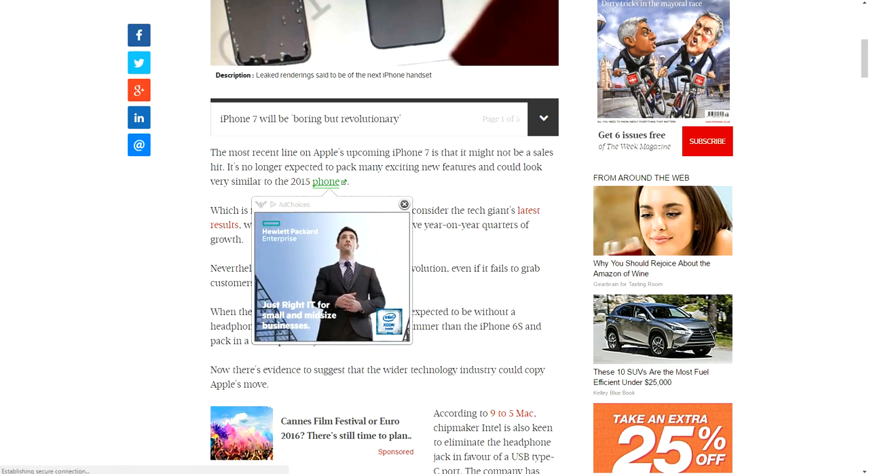
pyautogui.click(404, 204)
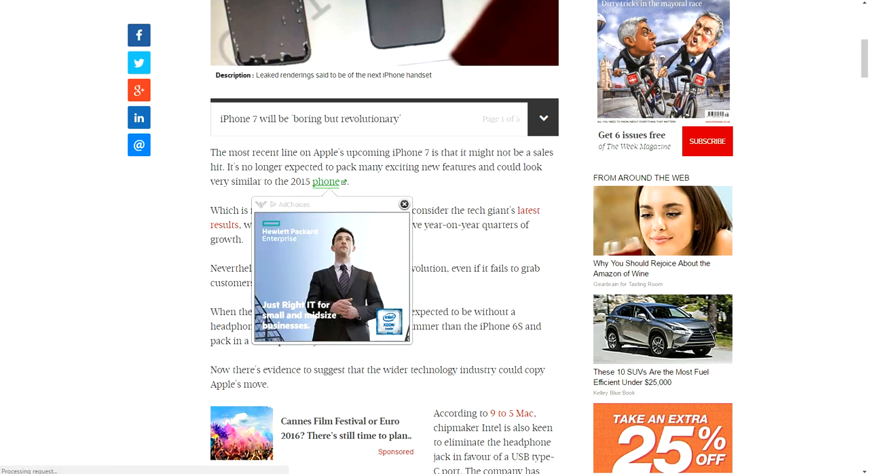
pyautogui.click(404, 204)
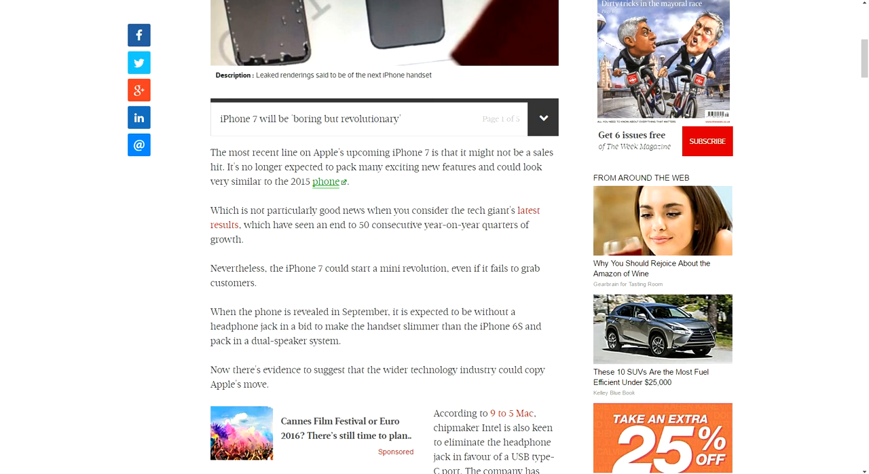
pyautogui.scroll(-3)
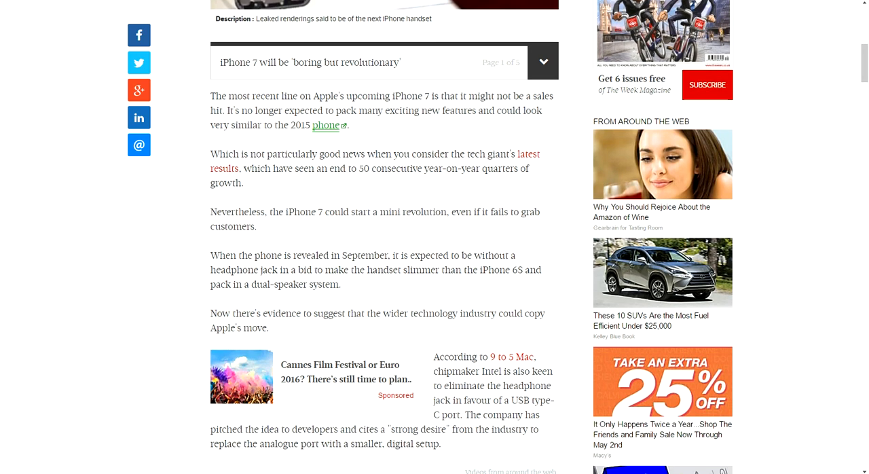
pyautogui.scroll(-3)
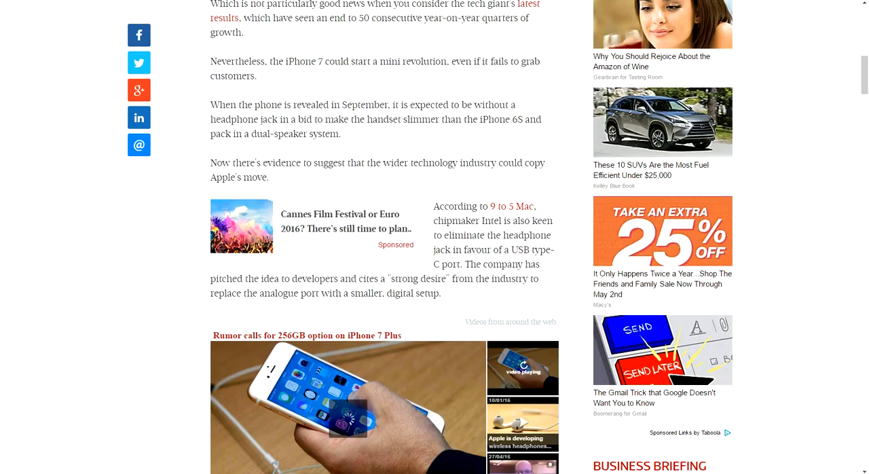